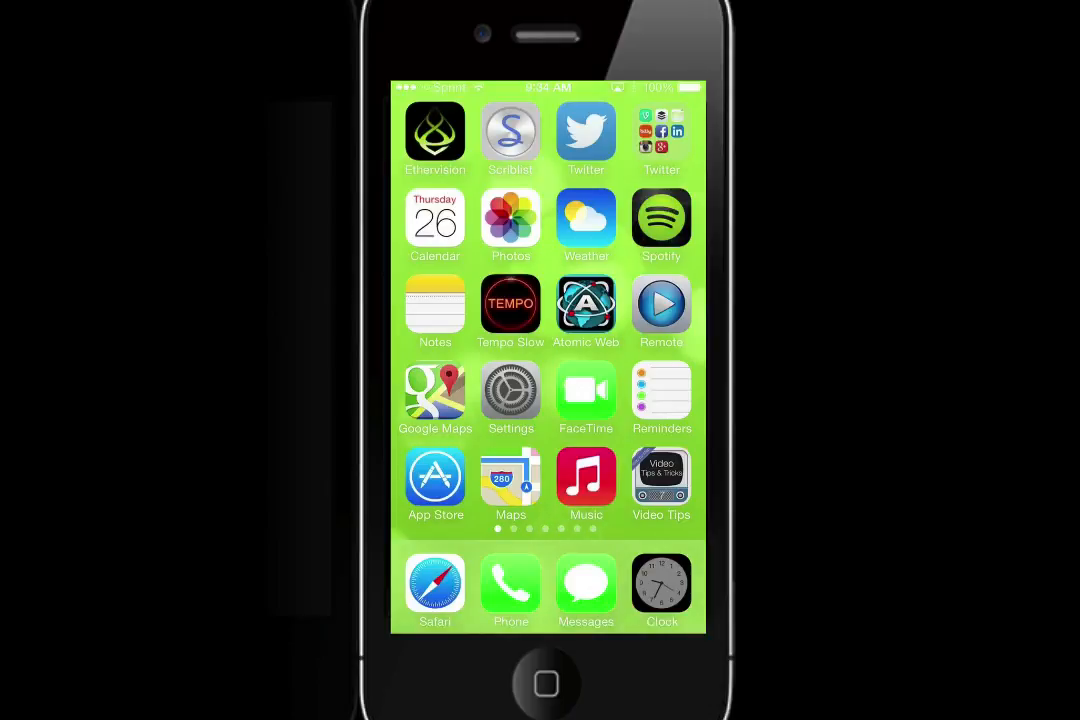
- Hold the Clock icon in the dock until the home screen icons start jiggling
left_click(661, 585)
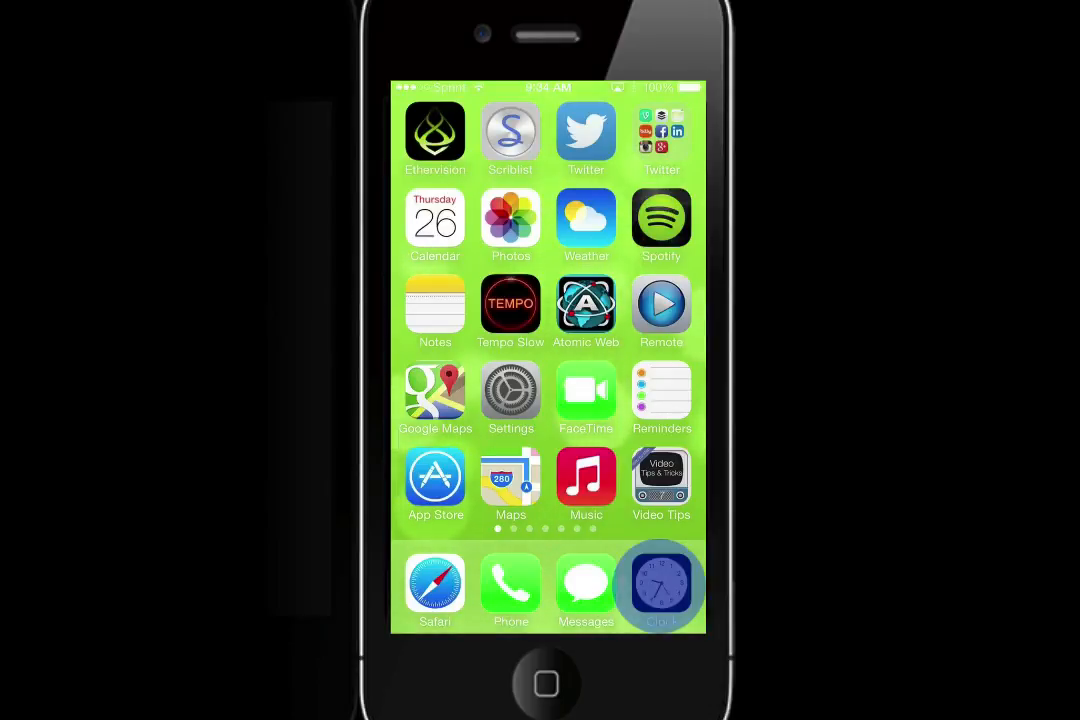
left_click(511, 590)
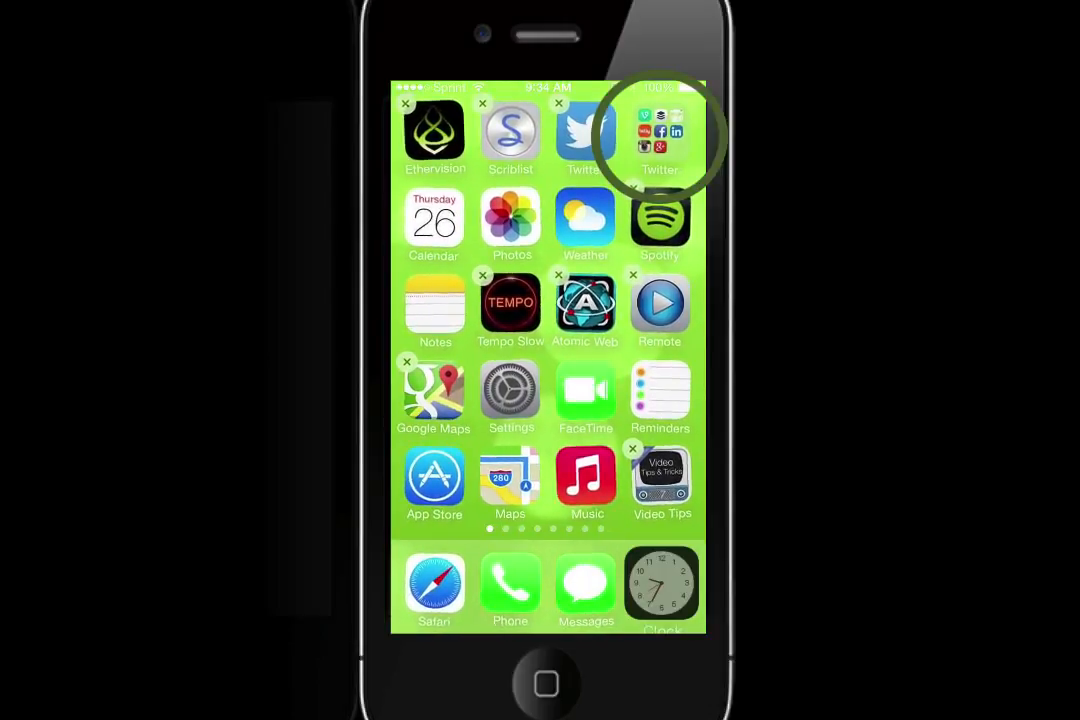
- Lift the Clock icon and drag it out of the dock, leaving Safari, Phone and Messages
left_click(659, 135)
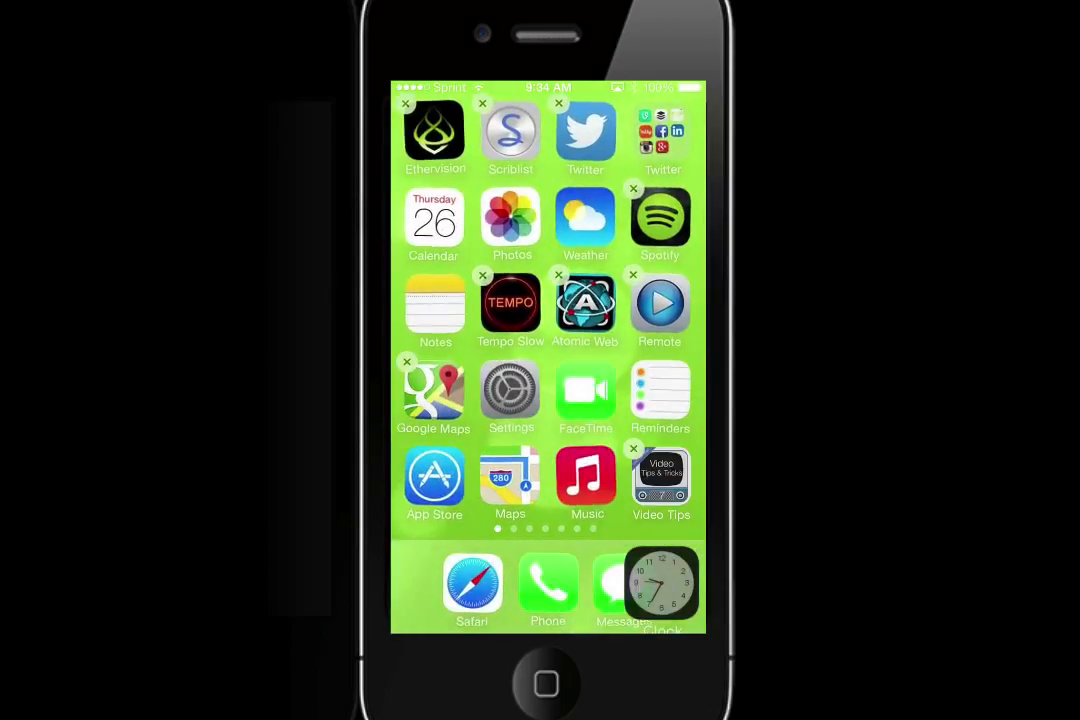
left_click(545, 683)
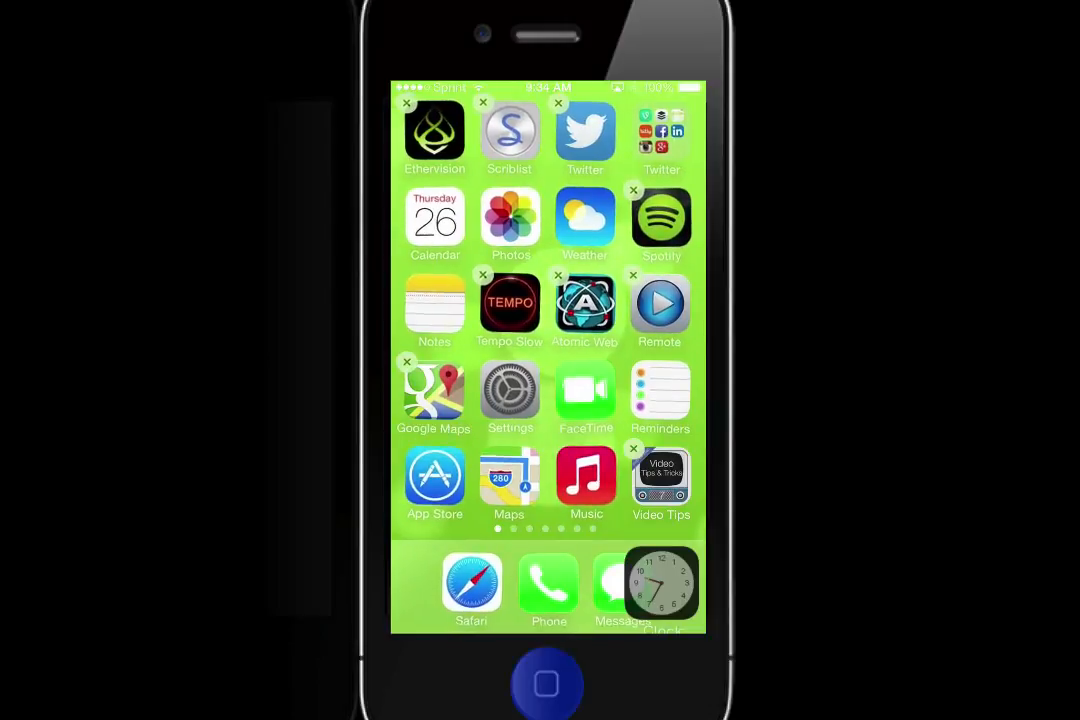
- Leave rearranging mode and open Spotlight, showing PayPal, Passbook and Tips Free results
left_click(547, 684)
type("passbook")
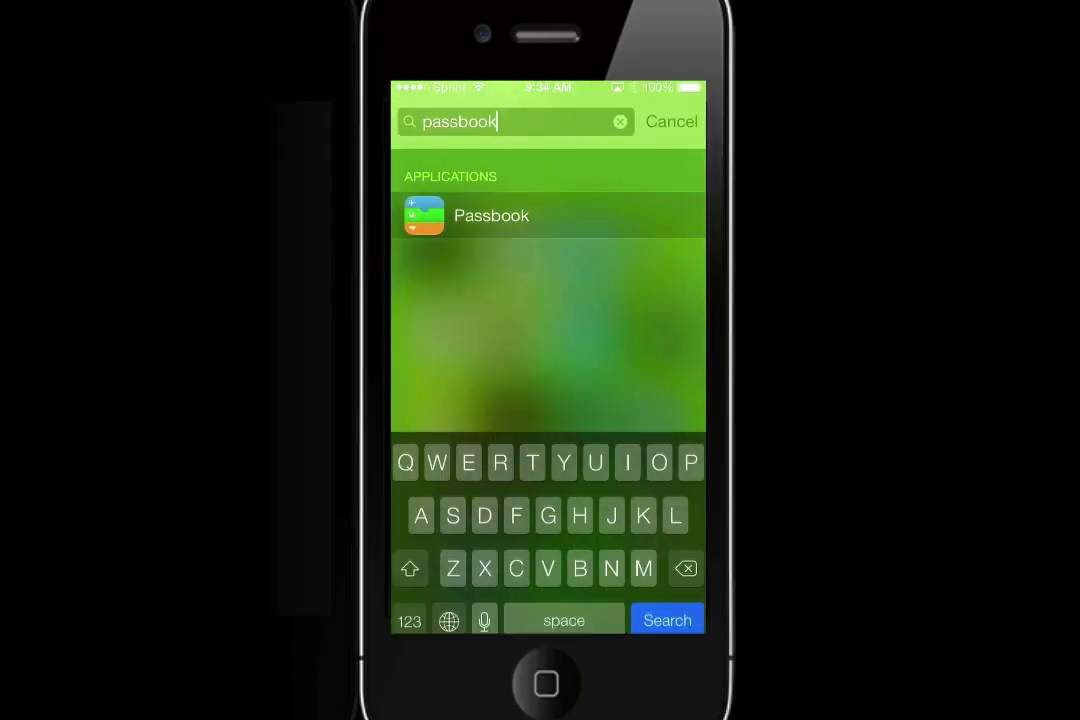
left_click(619, 121)
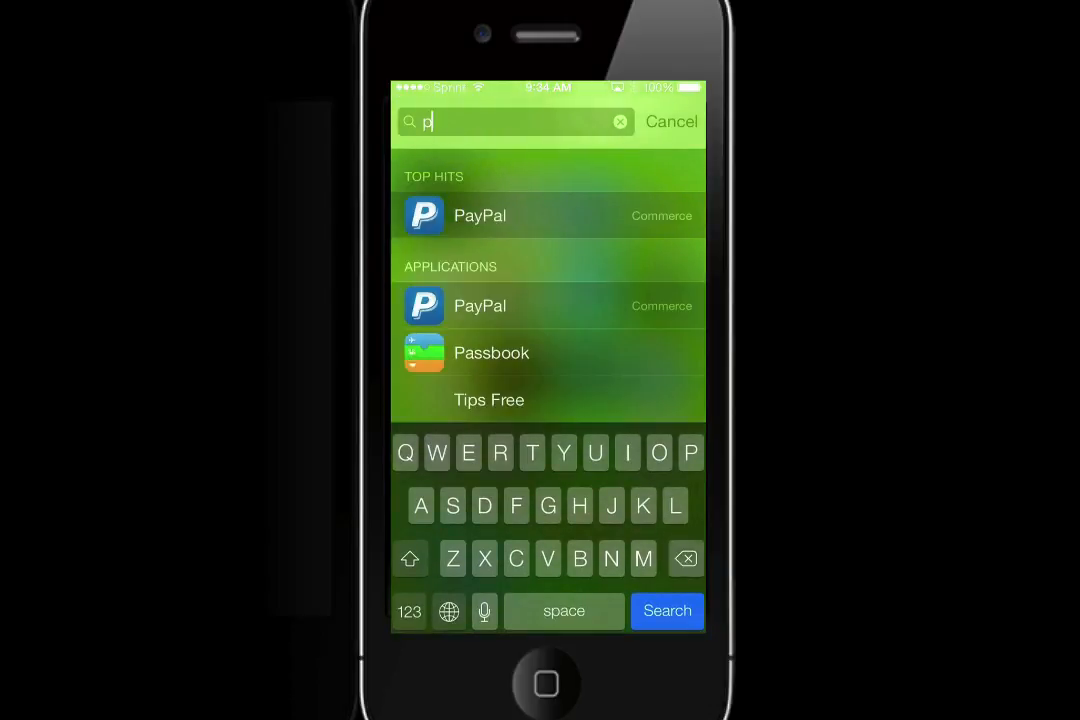